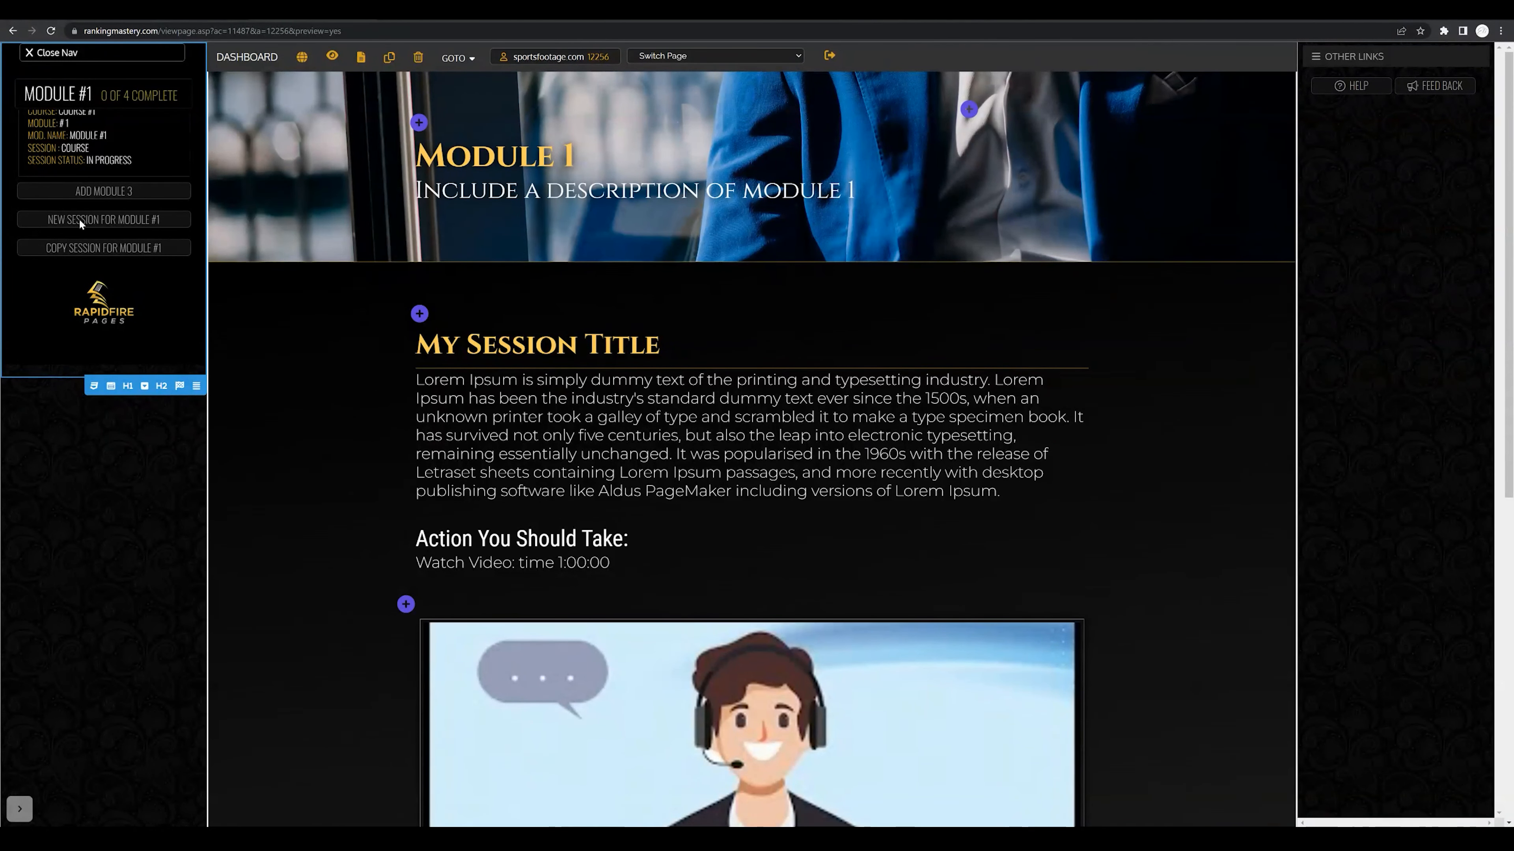
{"action": "mouse_move", "coordinate": [143, 222]}
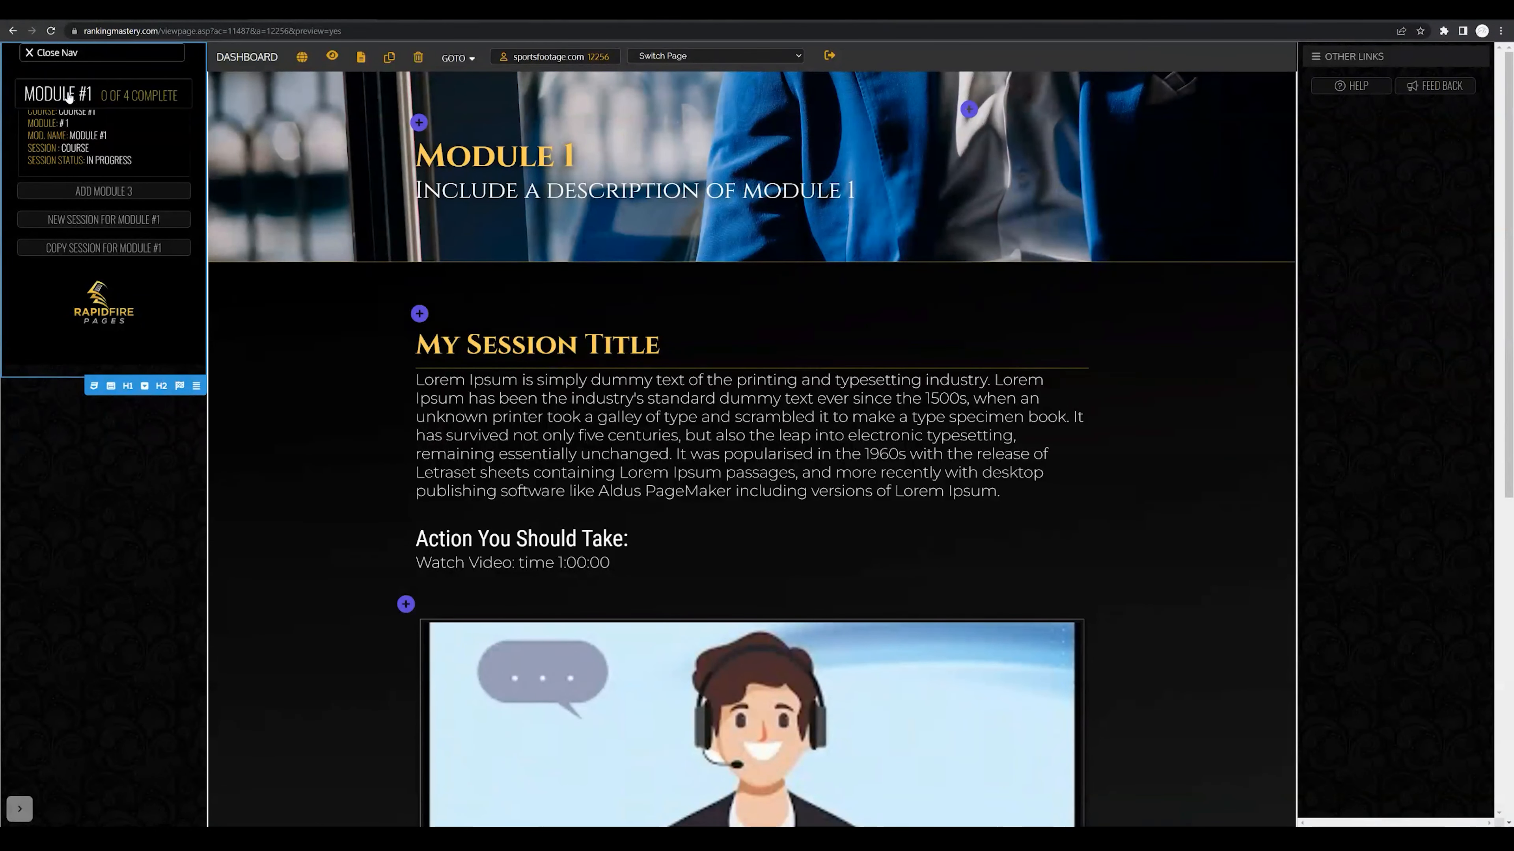
Step: Expand the Module #1 heading in the left navigation to reveal its four course sessions
{"action": "left_click", "coordinate": [60, 95]}
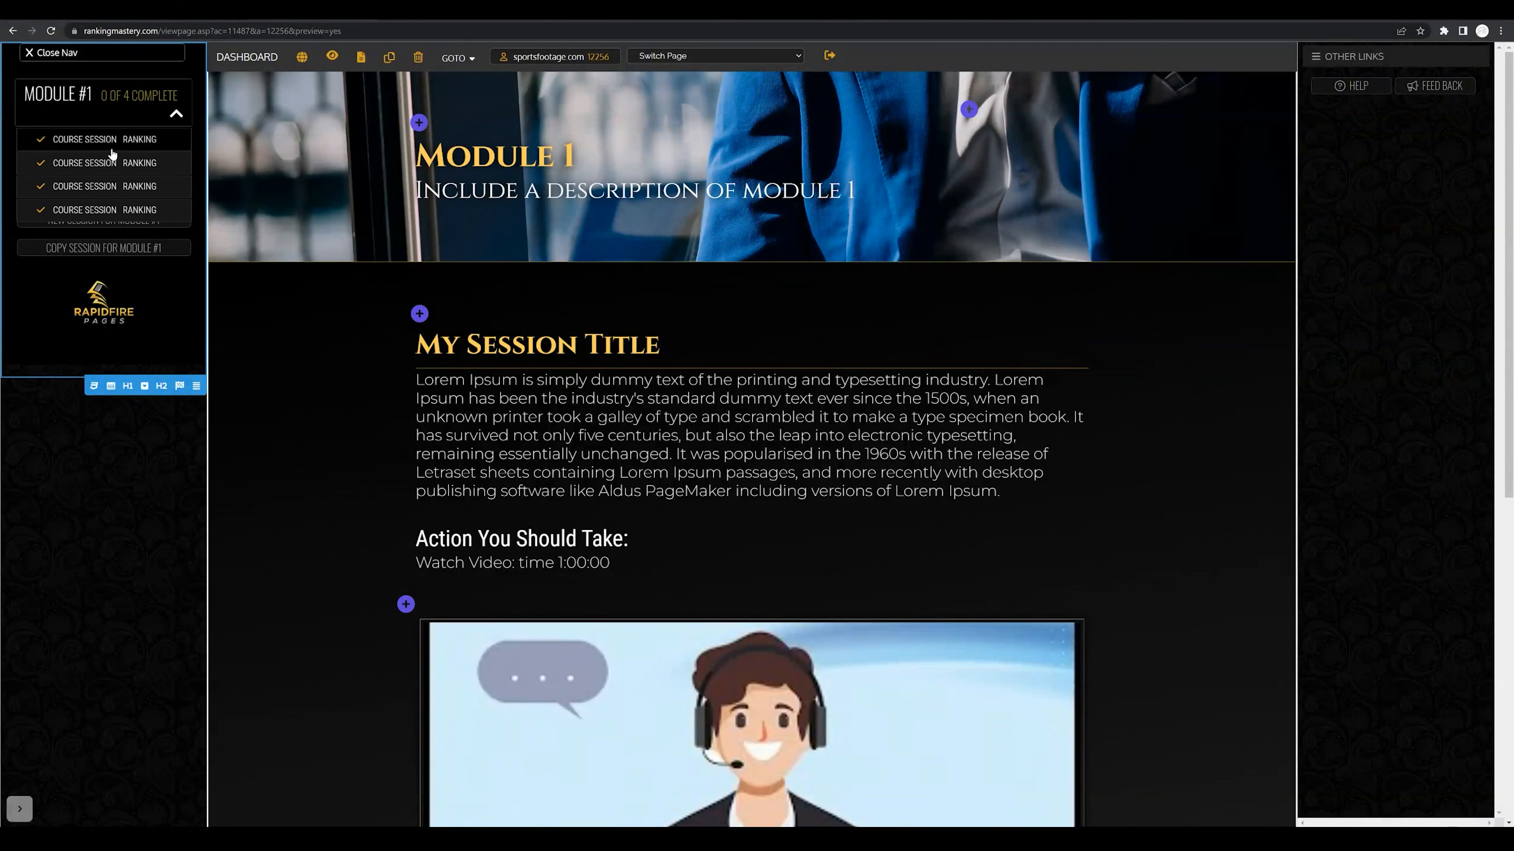